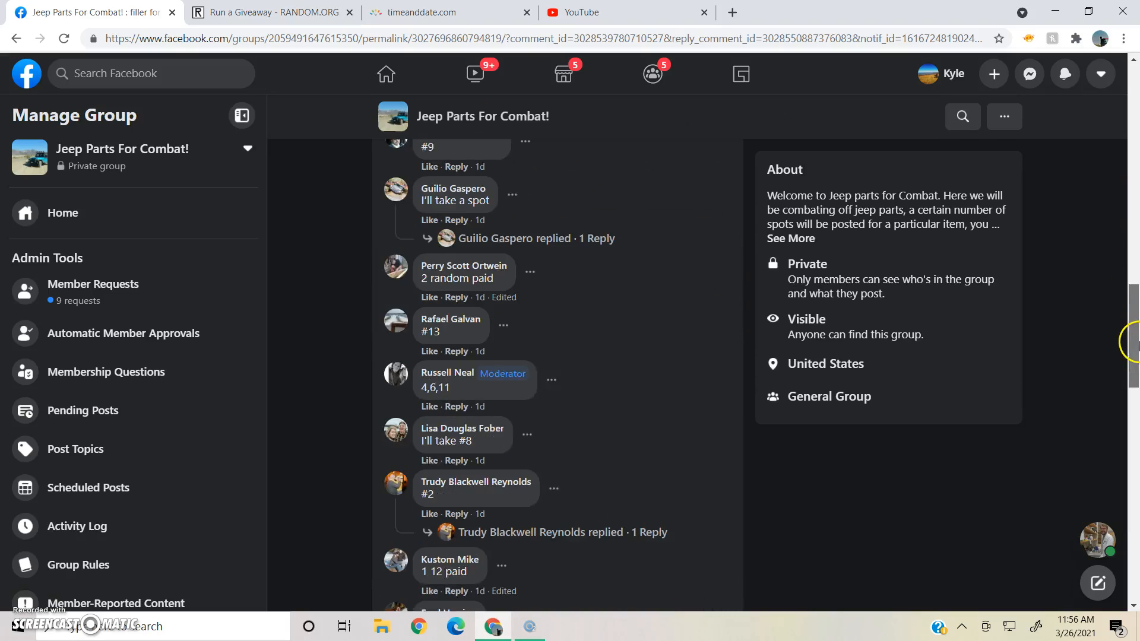
# Step: Post a comment reading "Live" under the filler giveaway post
pyautogui.scroll(-3)
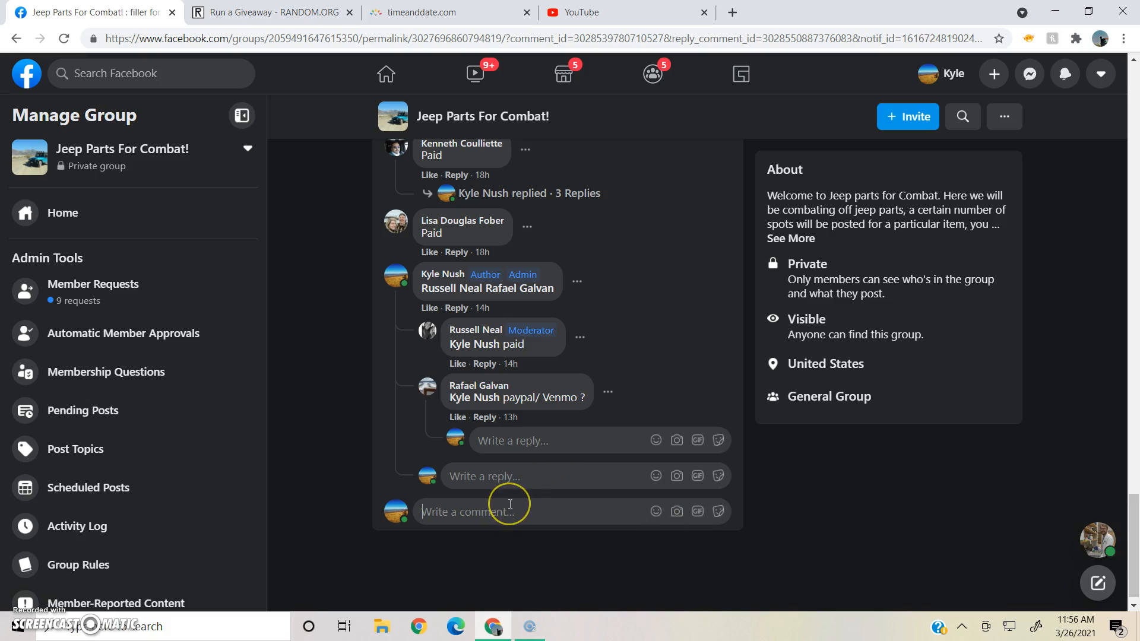
pyautogui.write('Live')
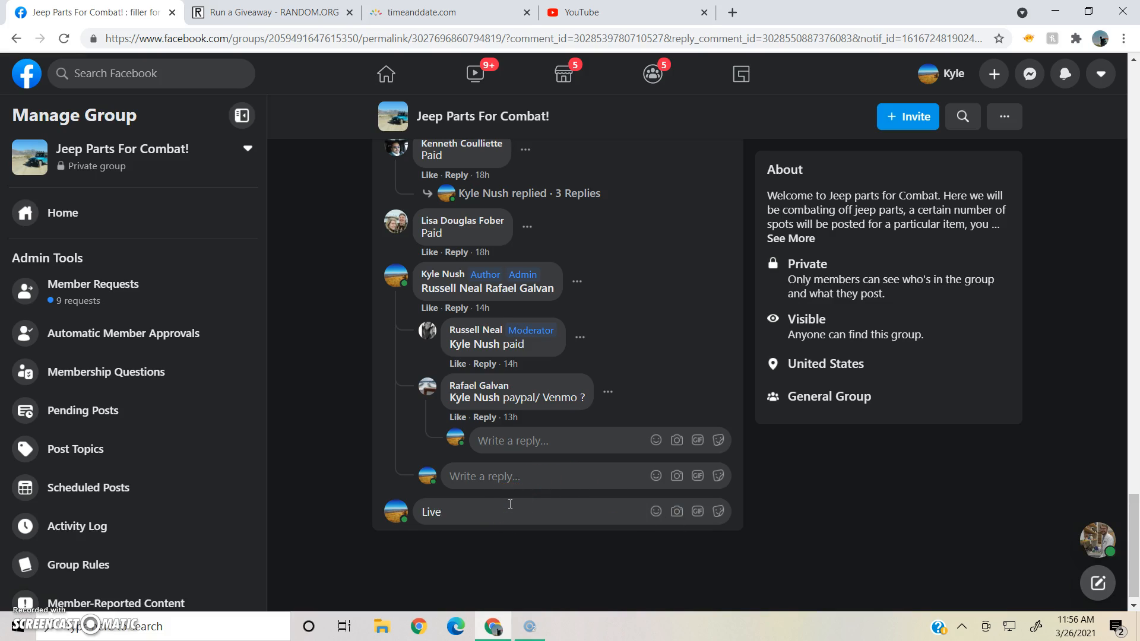
pyautogui.press('Enter')
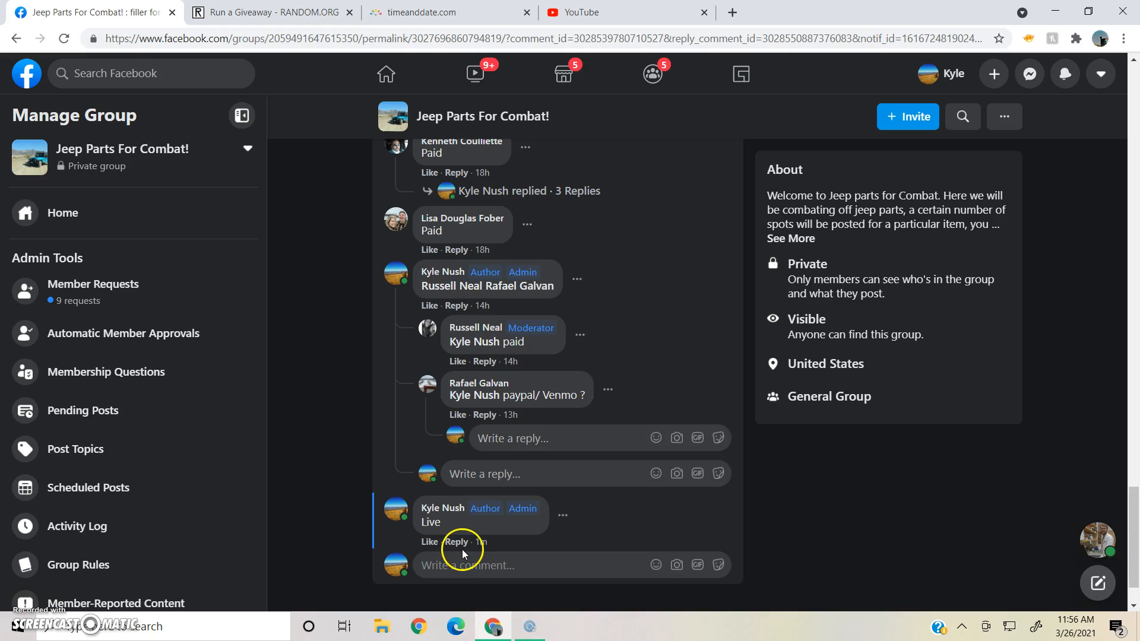
pyautogui.moveTo(480, 541)
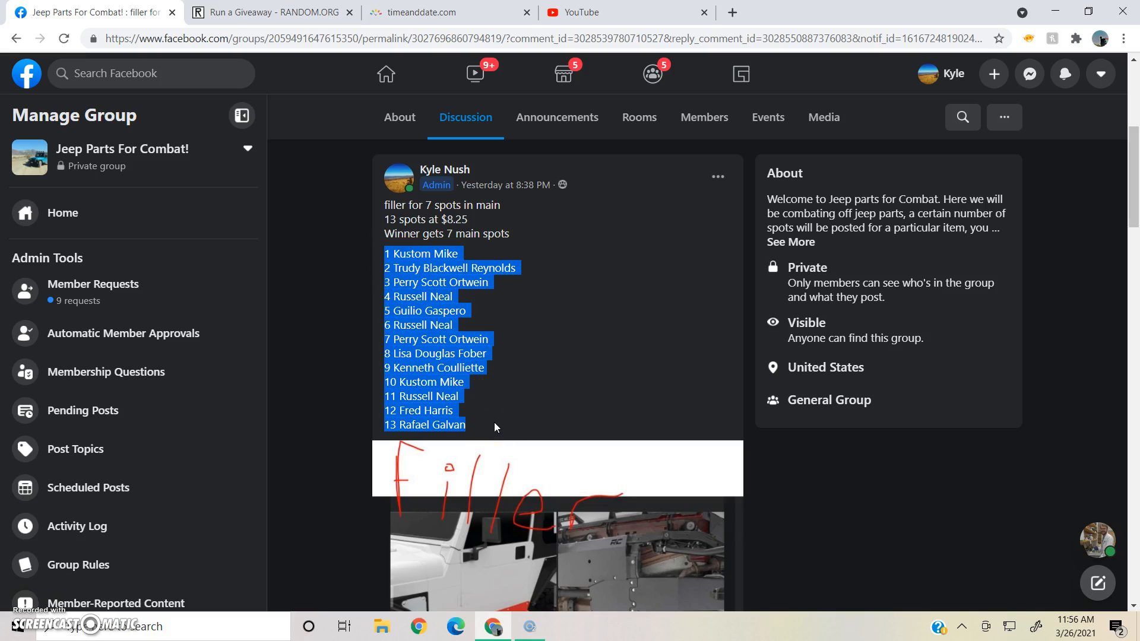
# Step: Set the FILLER giveaway's round count to 3 by rolling 2d6 and accepting the result
pyautogui.click(274, 12)
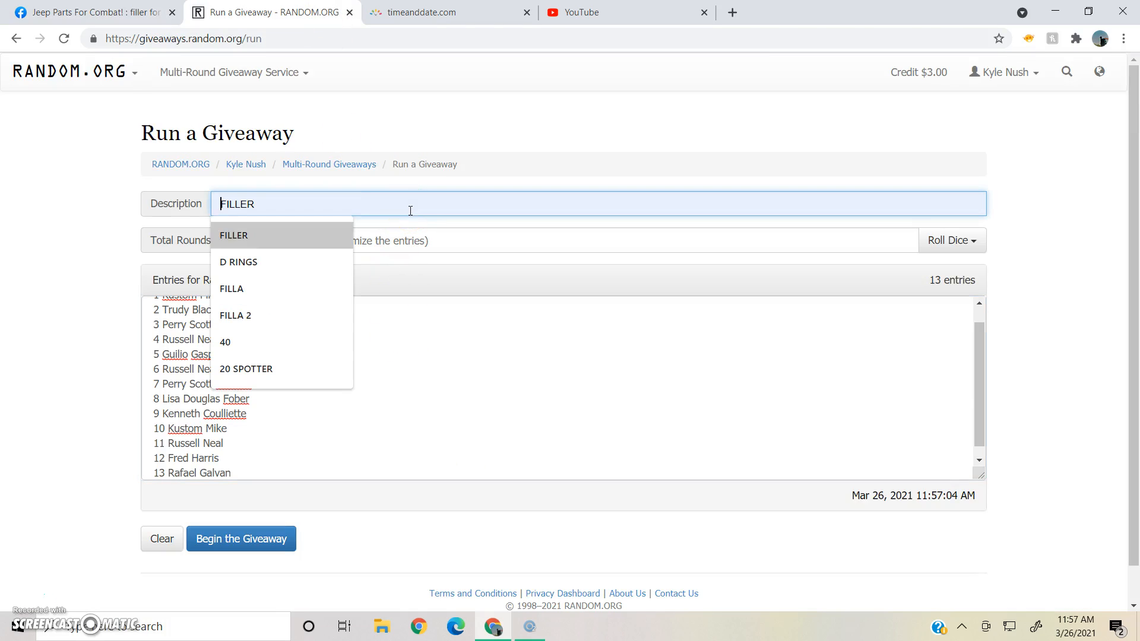
pyautogui.click(950, 241)
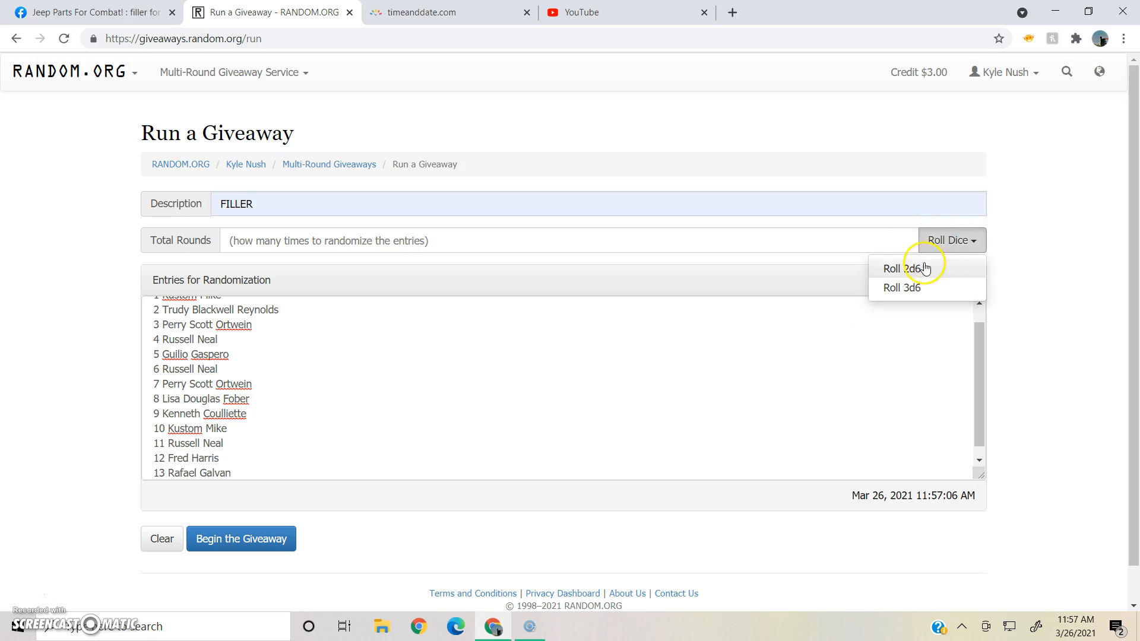
pyautogui.click(902, 268)
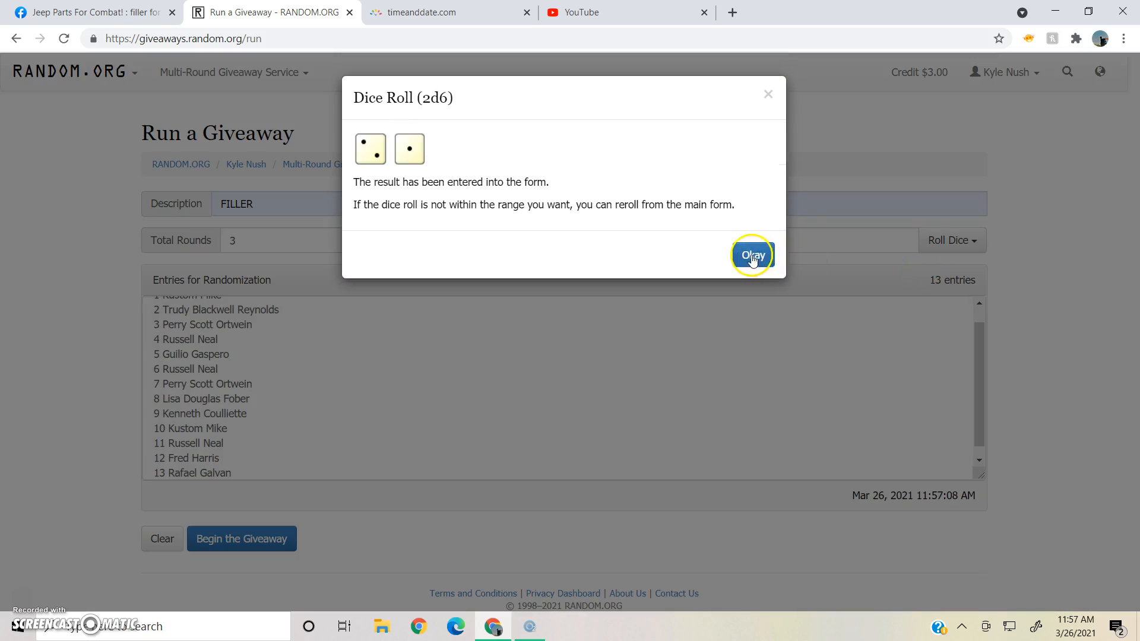
pyautogui.click(753, 255)
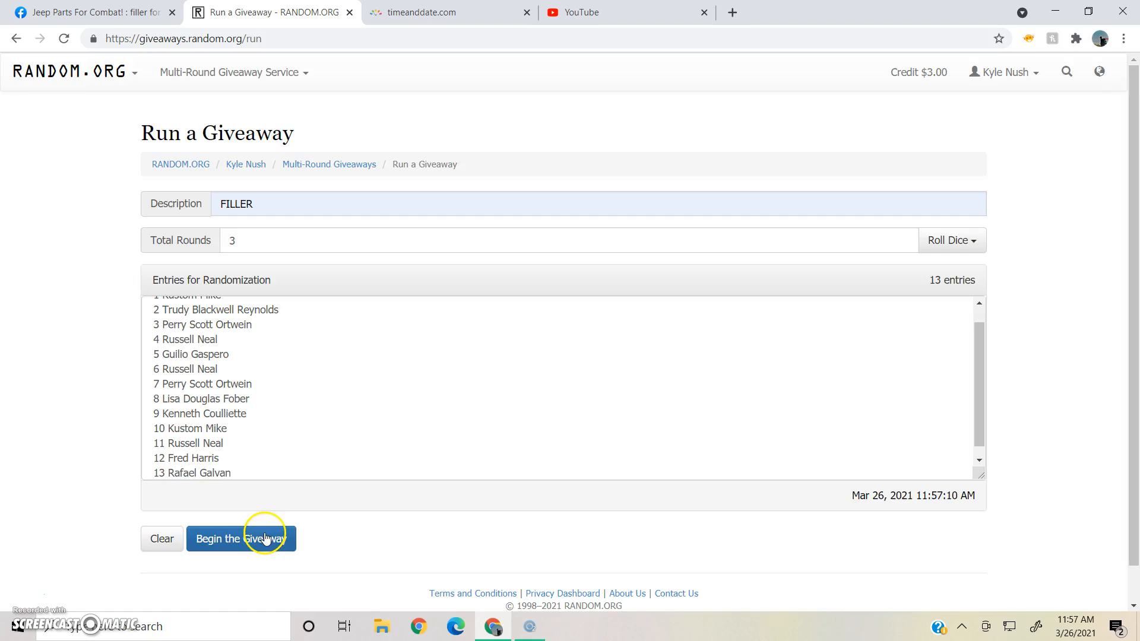
# Step: Begin the 13-entrant giveaway and run it through the second round's results
pyautogui.click(241, 539)
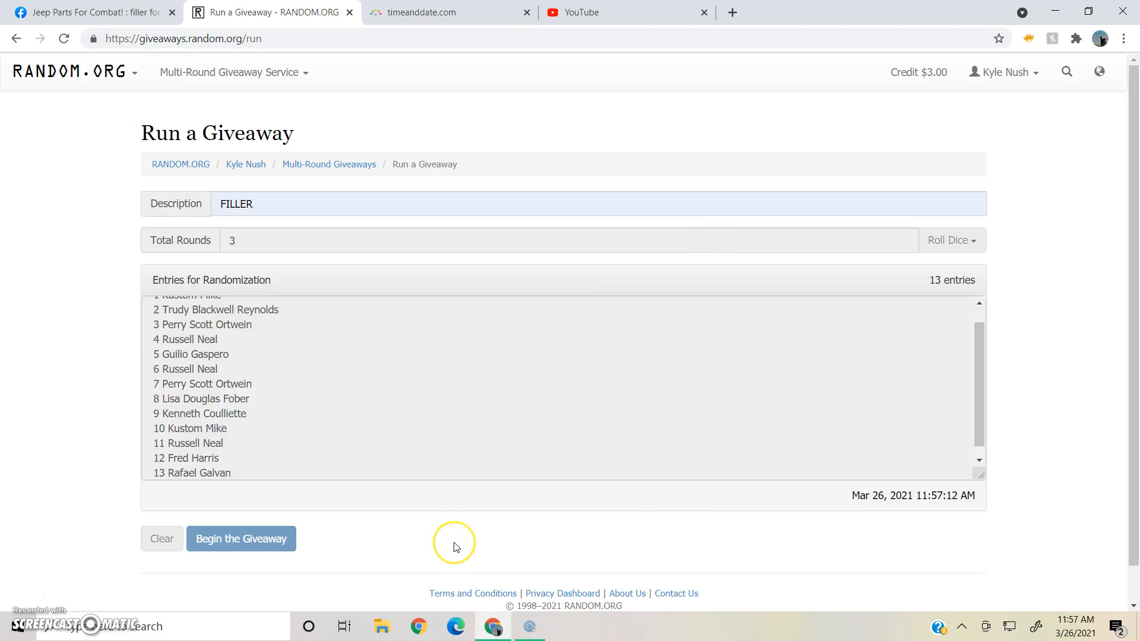
pyautogui.click(241, 540)
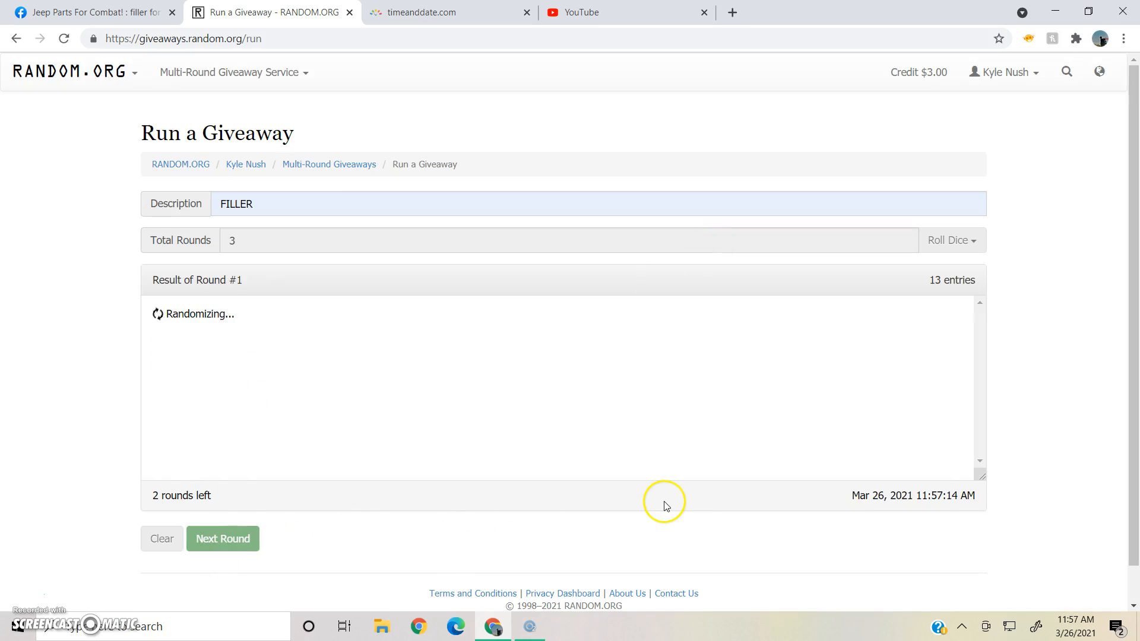
pyautogui.click(222, 540)
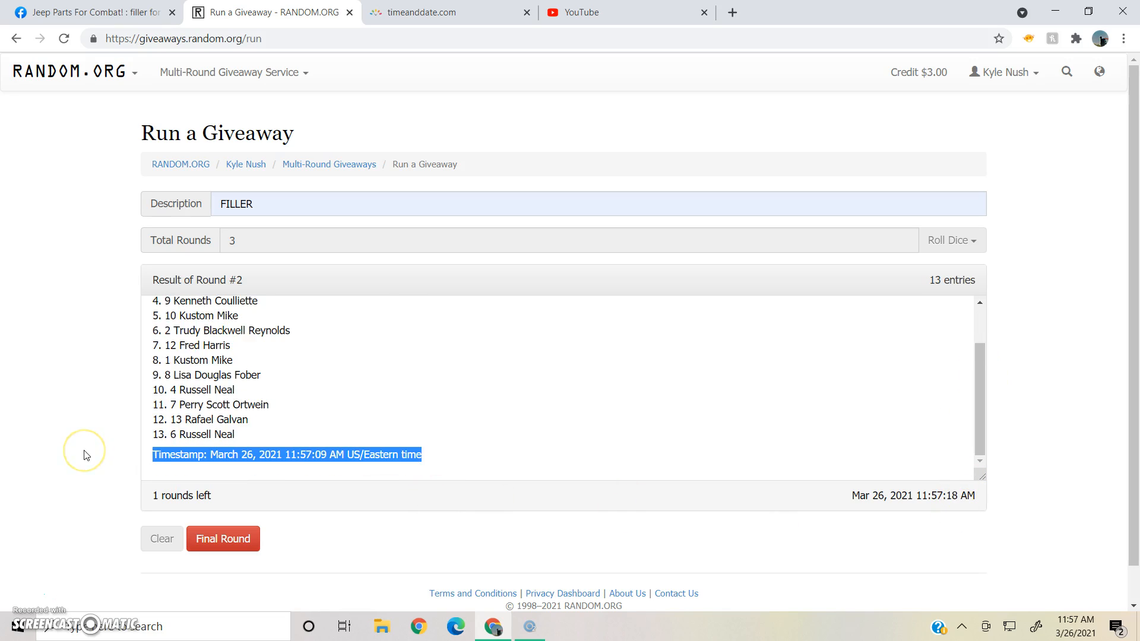
# Step: Add the 11:57:09 AM timestamp as a Facebook comment under the Live comment
pyautogui.click(87, 12)
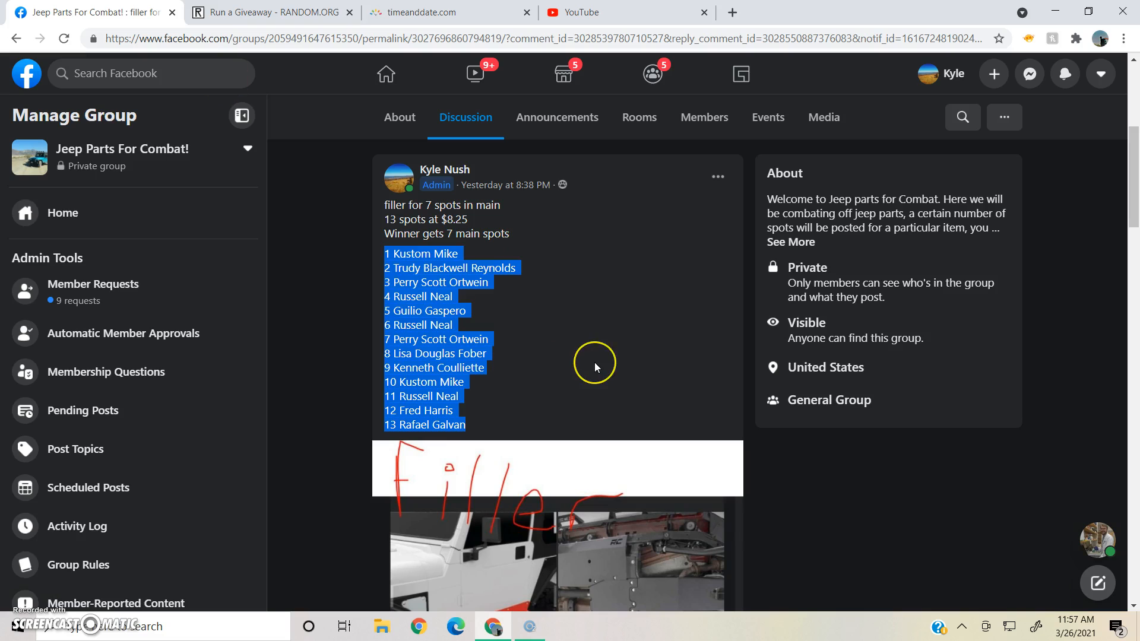
pyautogui.click(595, 367)
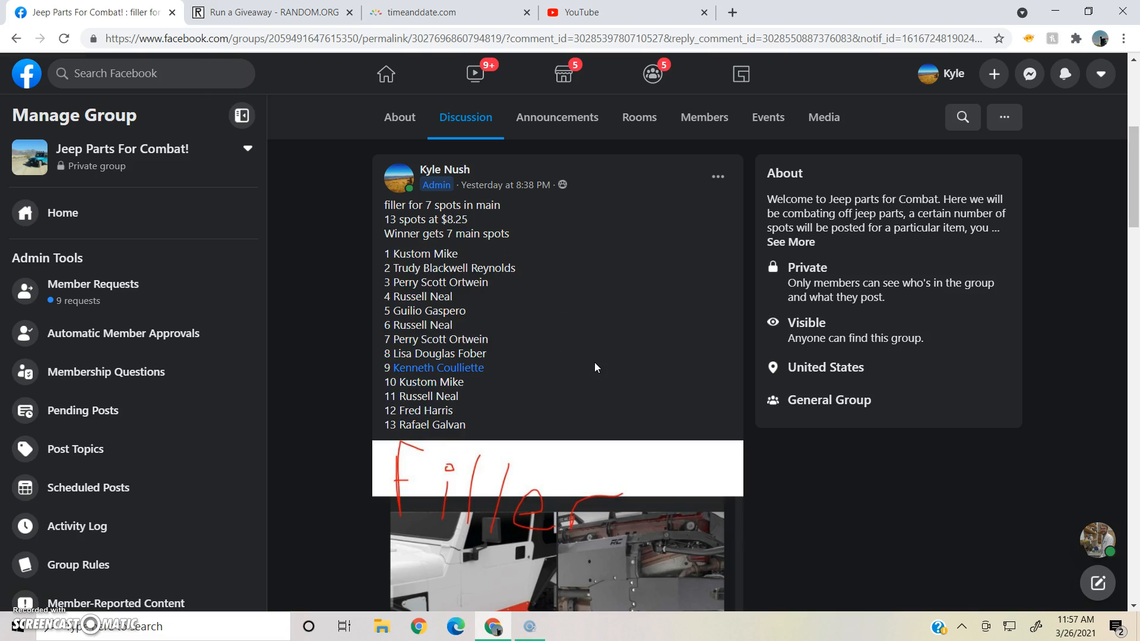
pyautogui.scroll(-3)
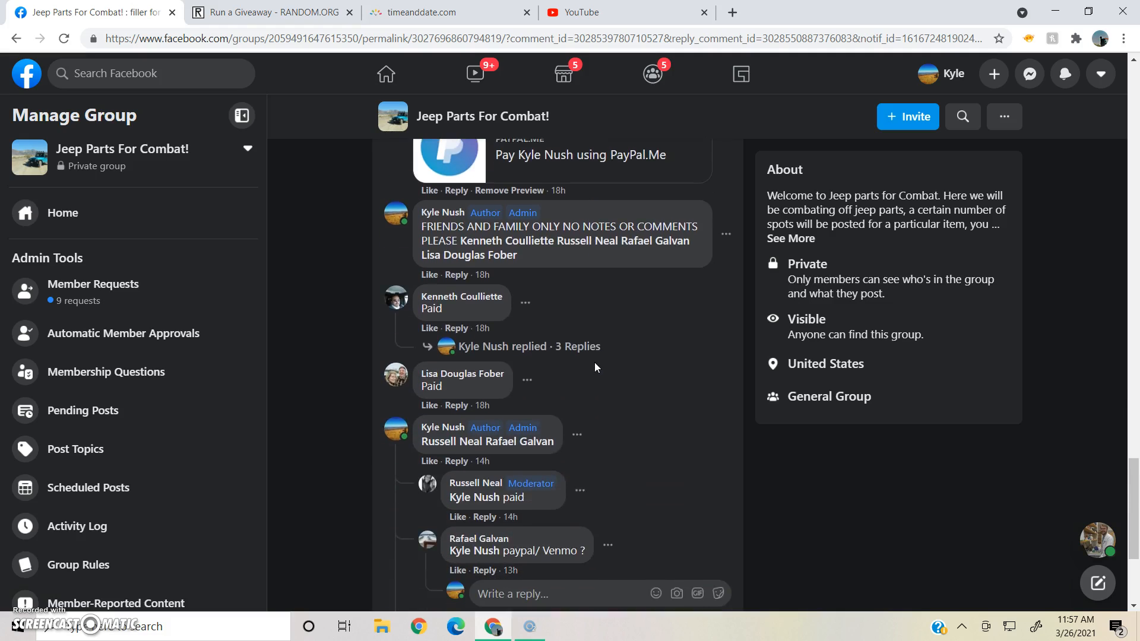
pyautogui.scroll(-3)
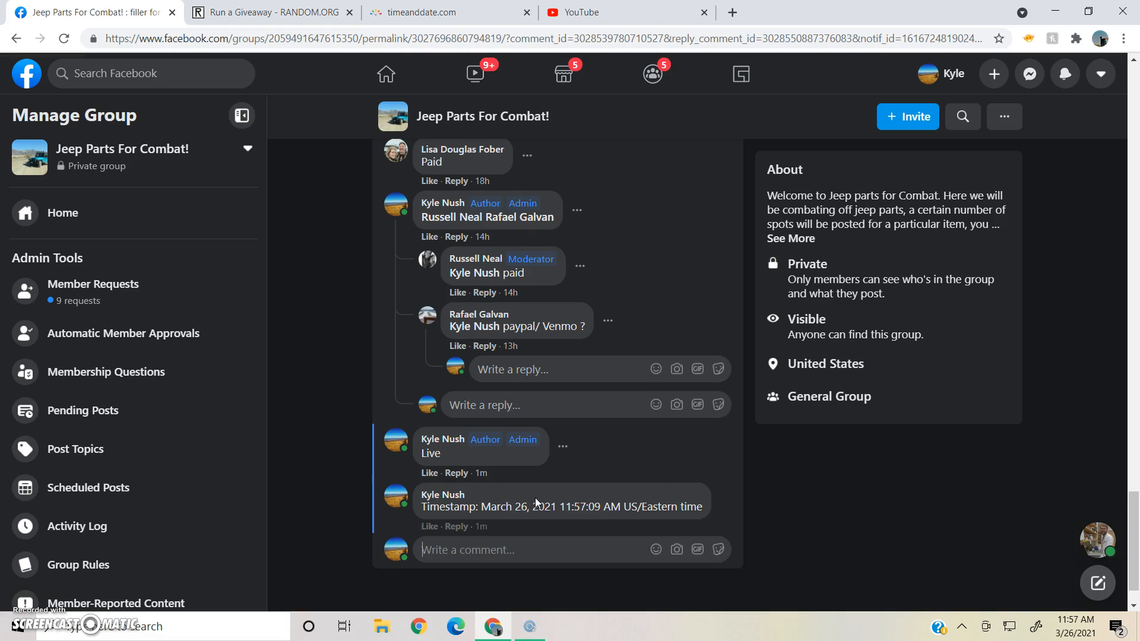
# Step: Check the current time on timeanddate.com and return to the round 2 results
pyautogui.click(435, 12)
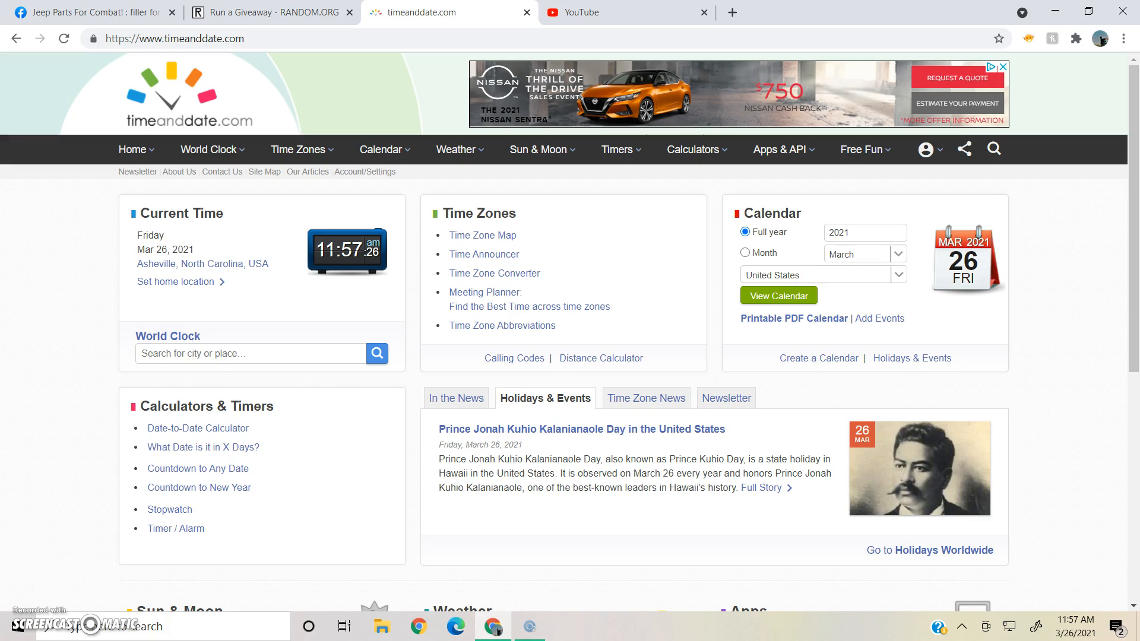
pyautogui.click(269, 12)
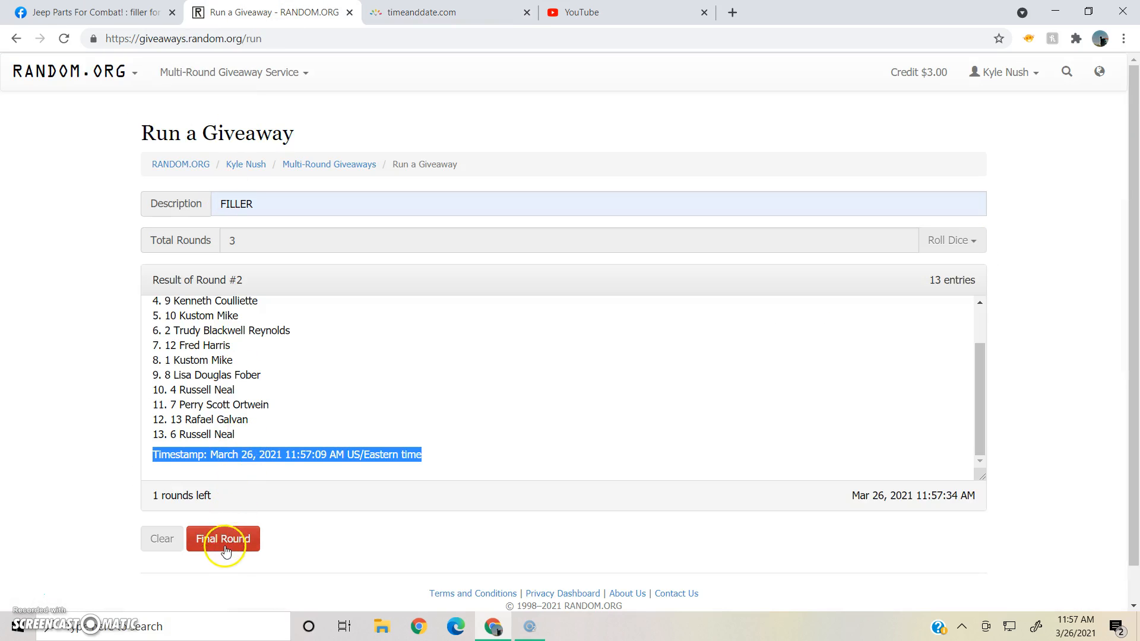
# Step: Run the final round and post its 11:57:30 AM timestamp as a Facebook comment
pyautogui.click(223, 539)
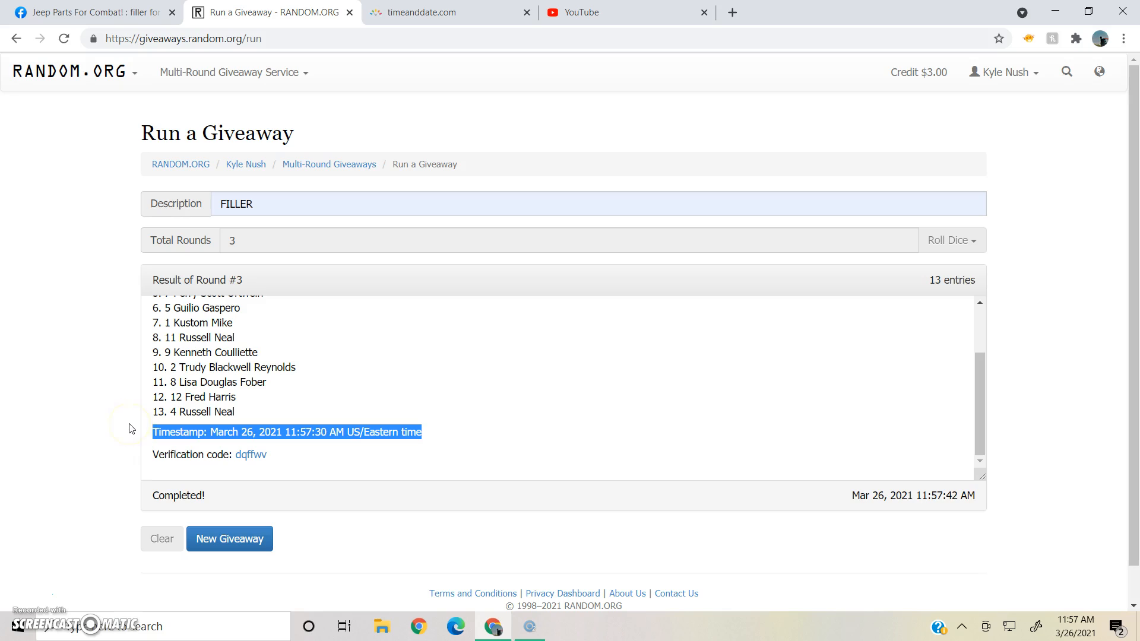
pyautogui.click(91, 12)
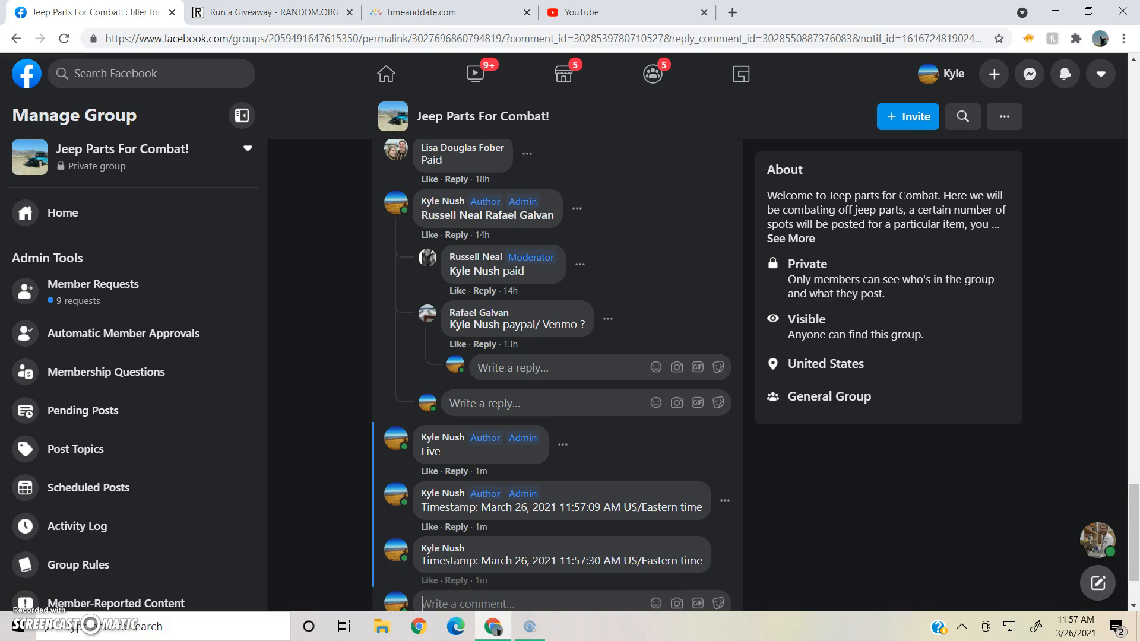
pyautogui.click(273, 12)
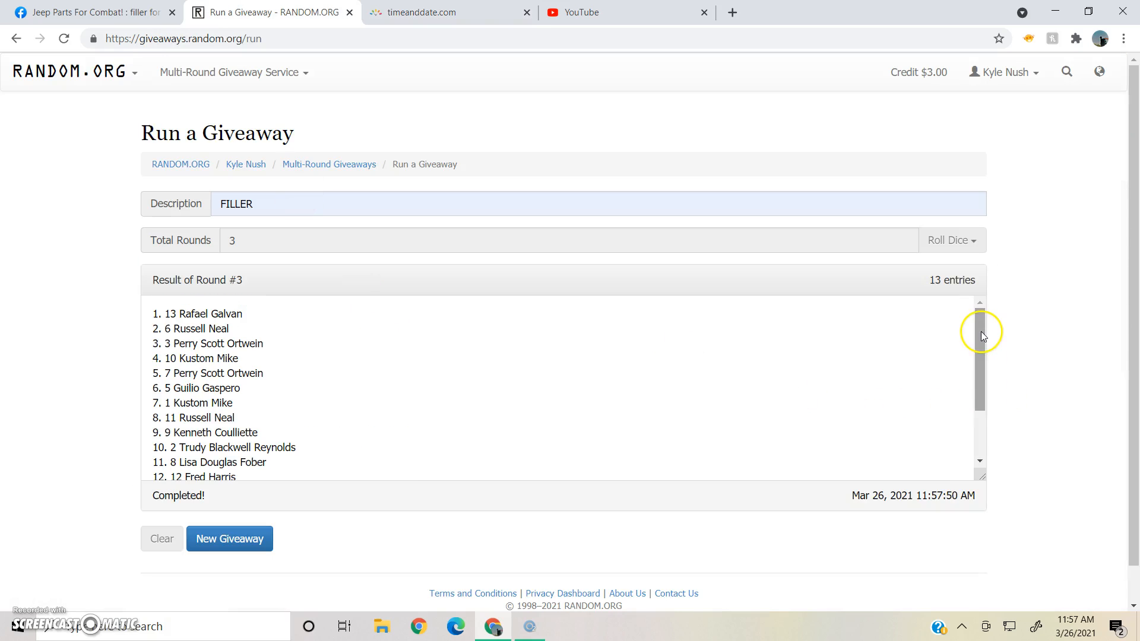
pyautogui.scroll(-3)
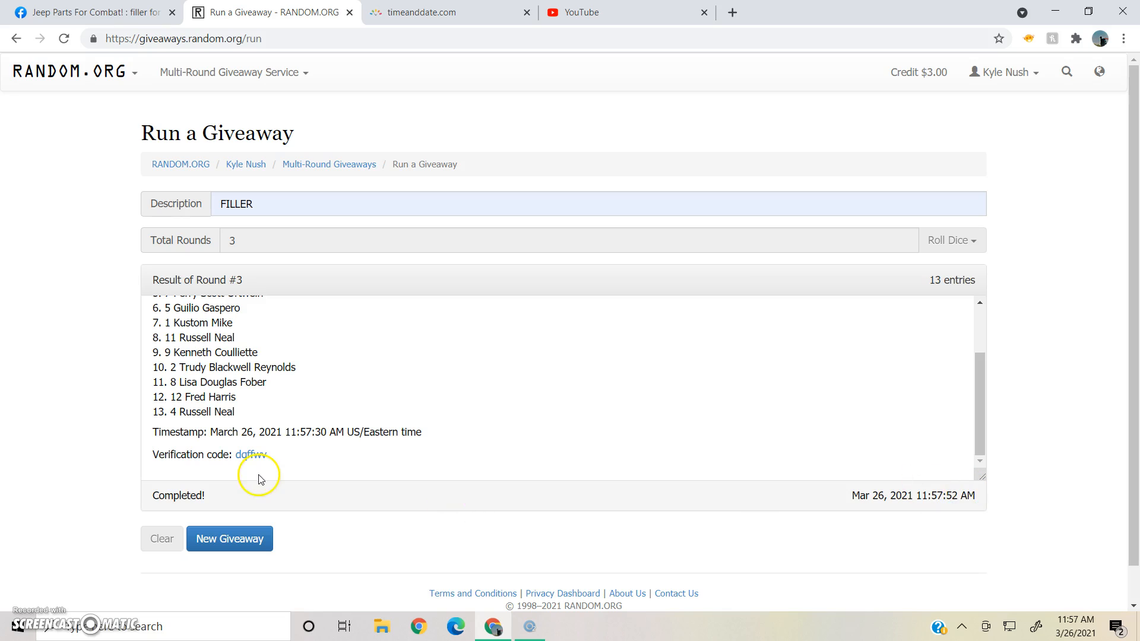
# Step: View the Round #3 verification record, then return to the Facebook thread to report done
pyautogui.click(251, 455)
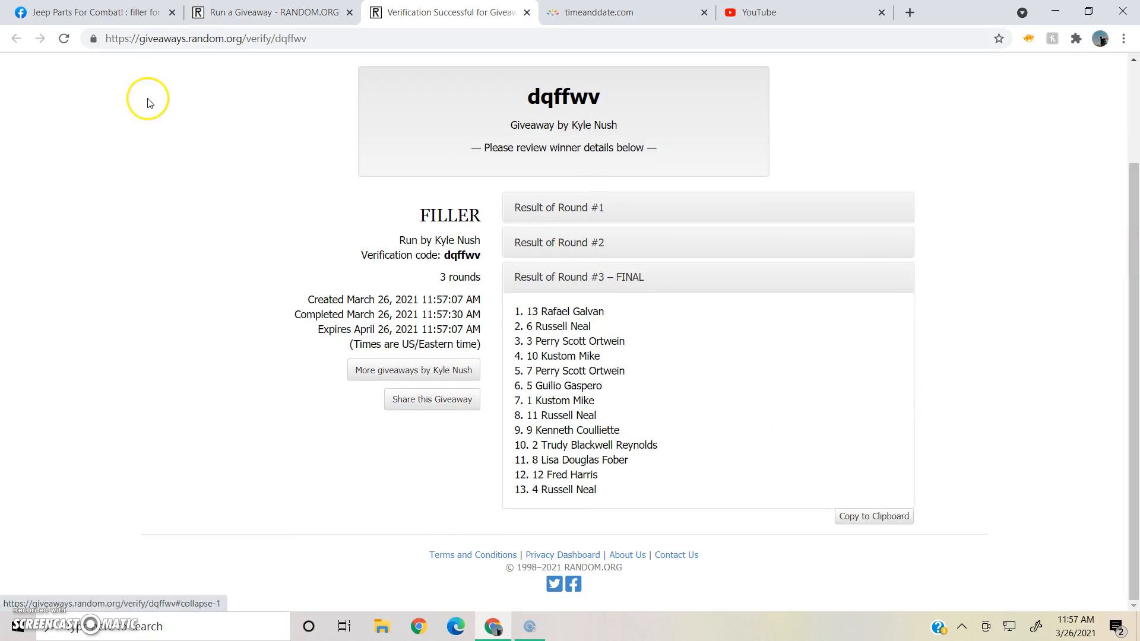
pyautogui.click(87, 12)
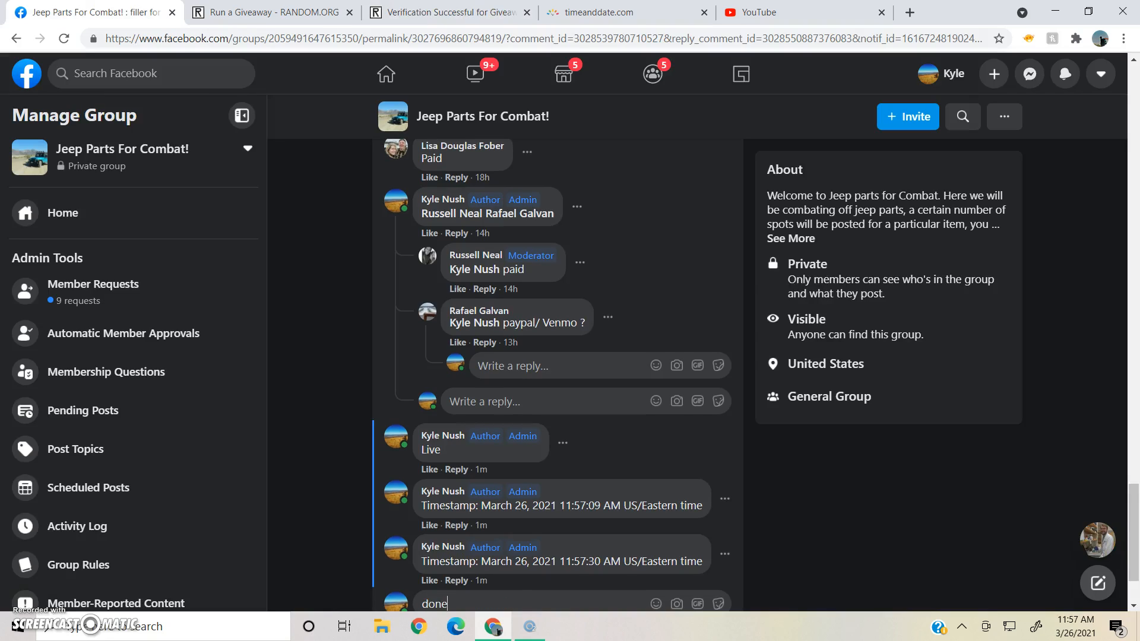